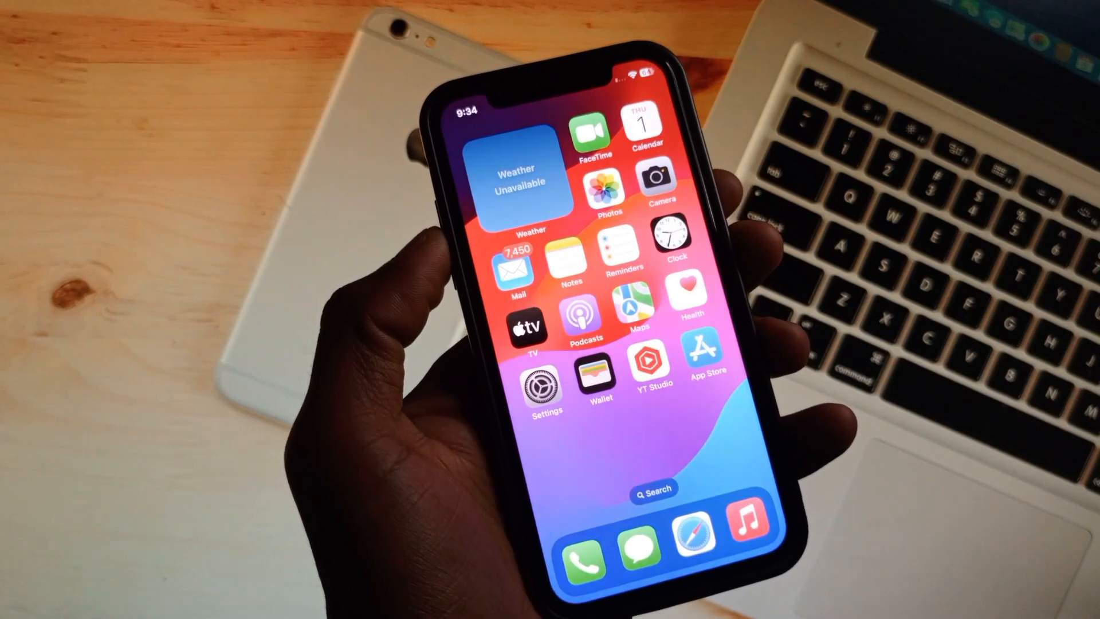
- Open Settings from the home screen and check the Wi-Fi connection page
scroll("left", 3)
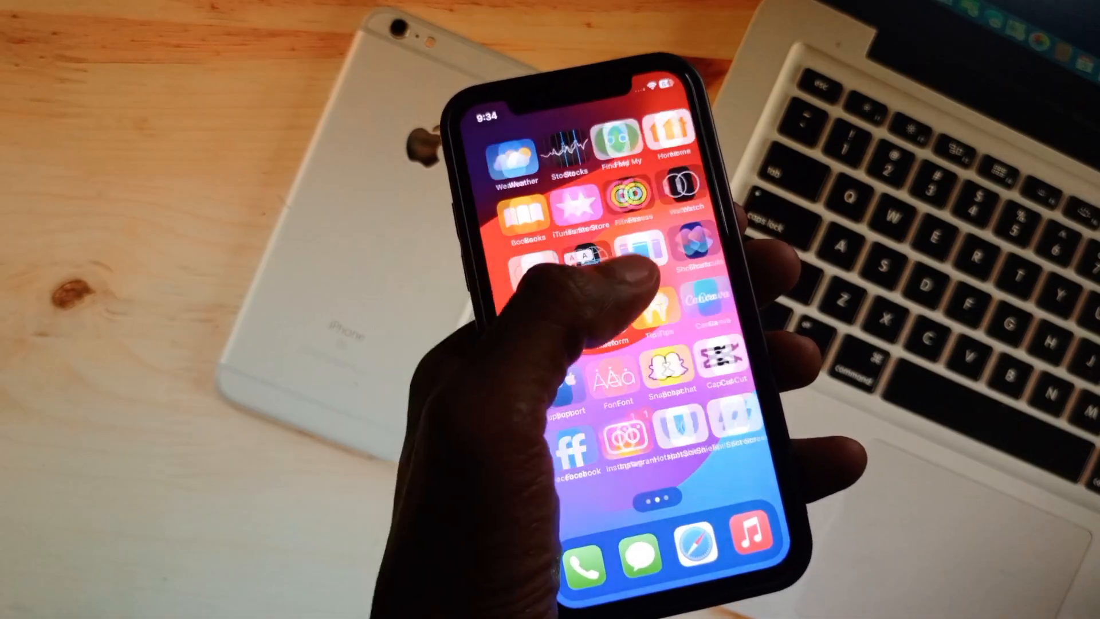
scroll("left", 3)
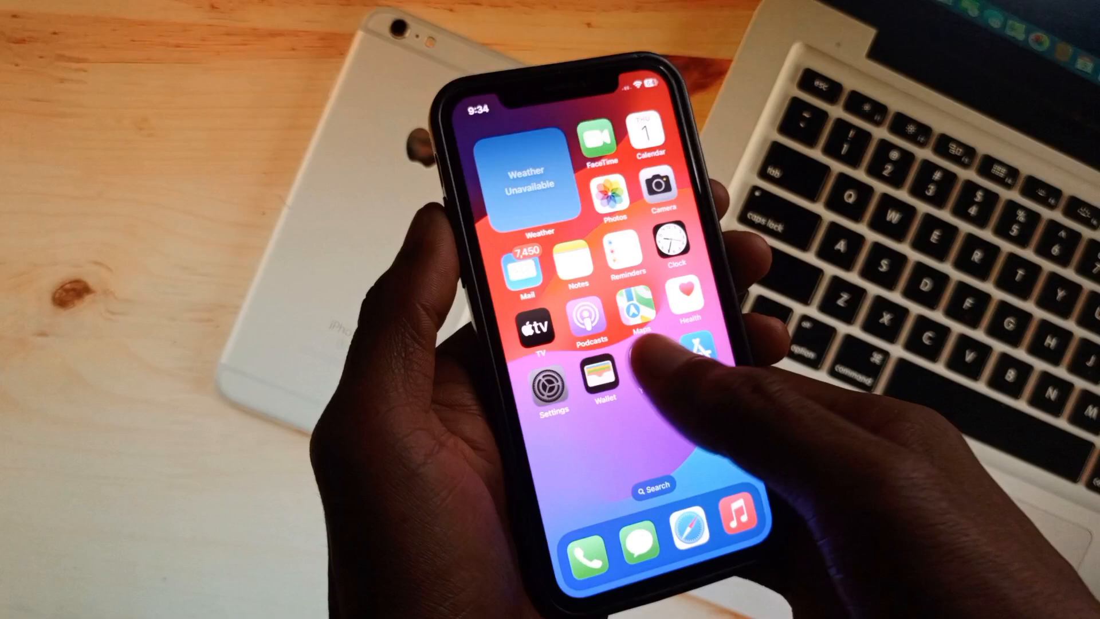
left_click(551, 387)
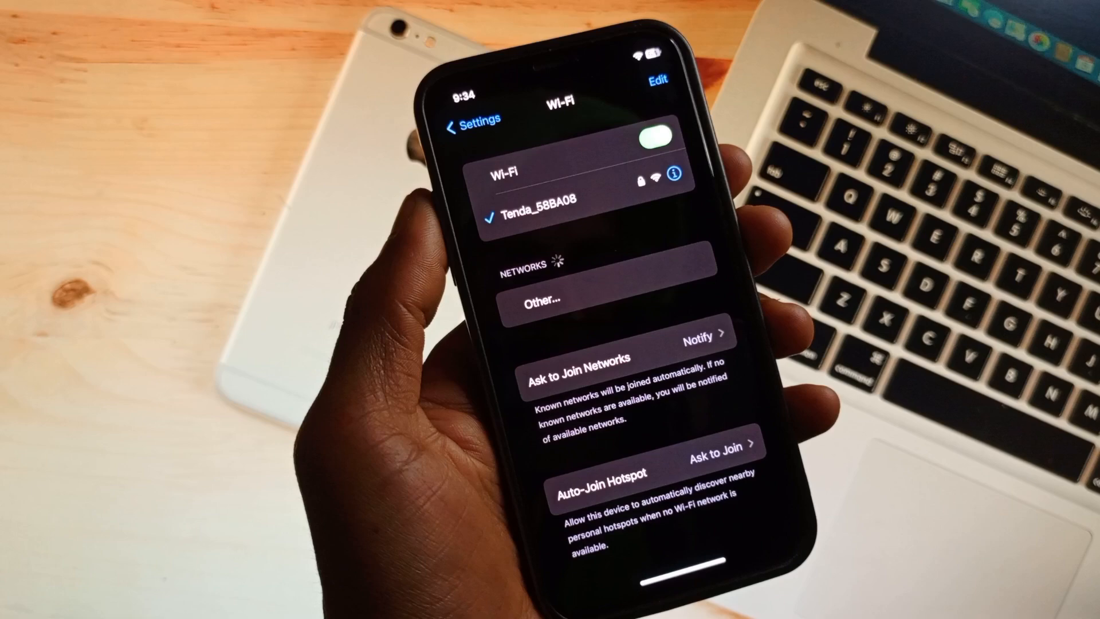
left_click(466, 119)
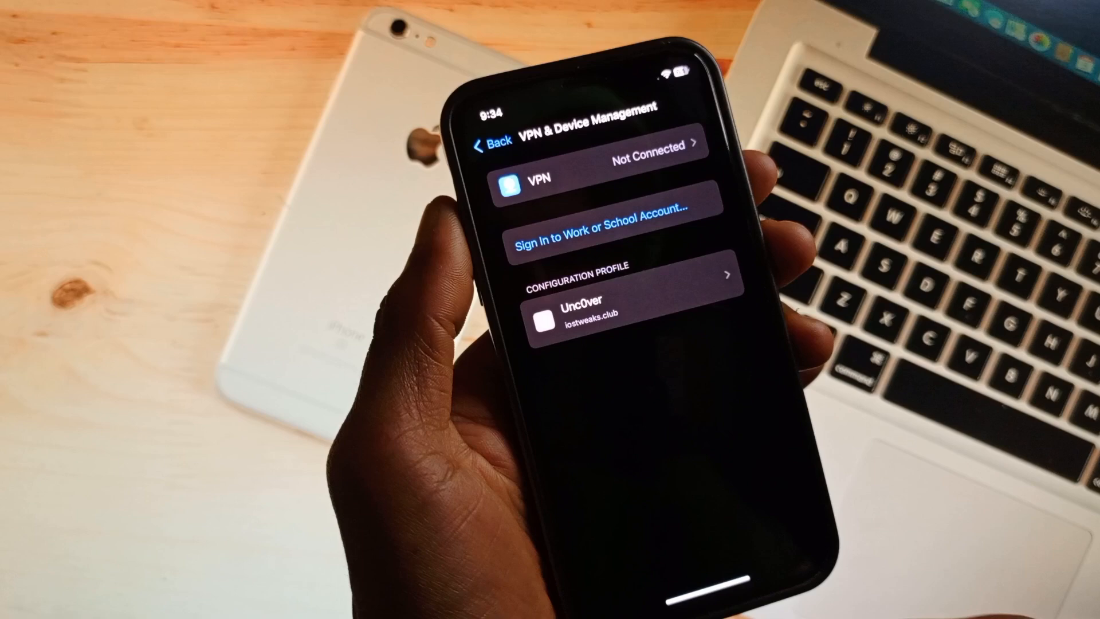
- Review VPN & Device Management and Transfer or Reset iPhone under General, then return to the main list
left_click(498, 145)
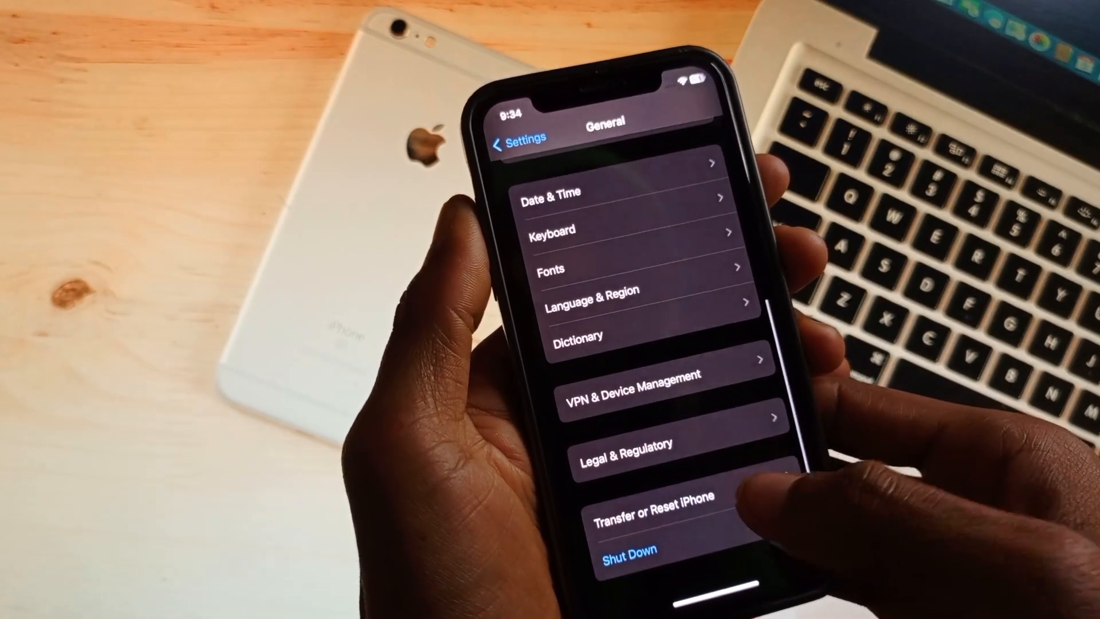
left_click(650, 499)
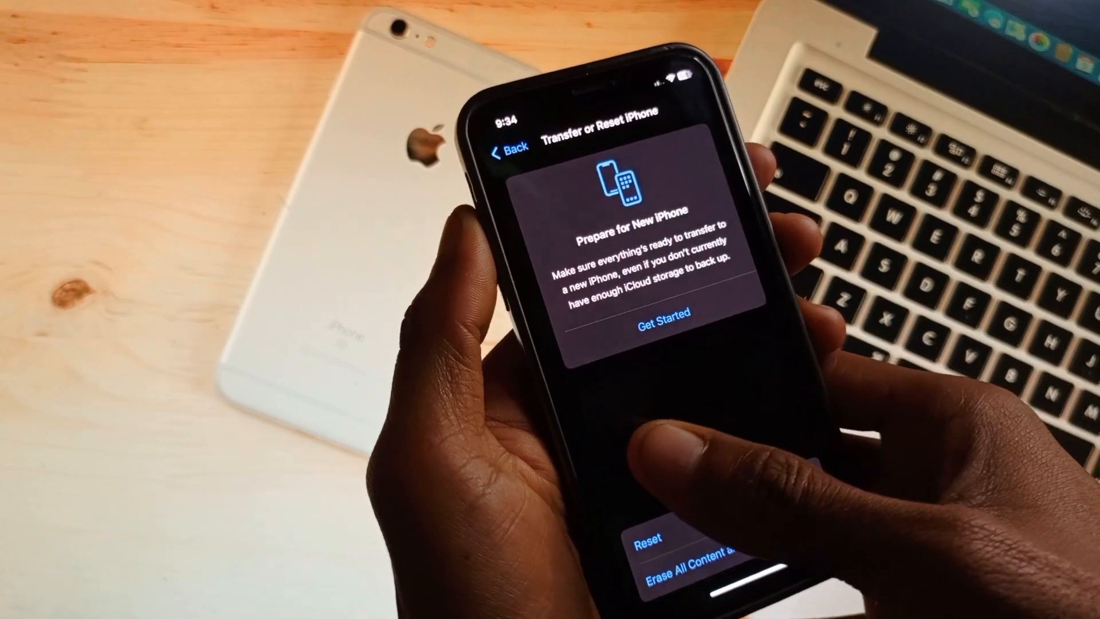
left_click(507, 152)
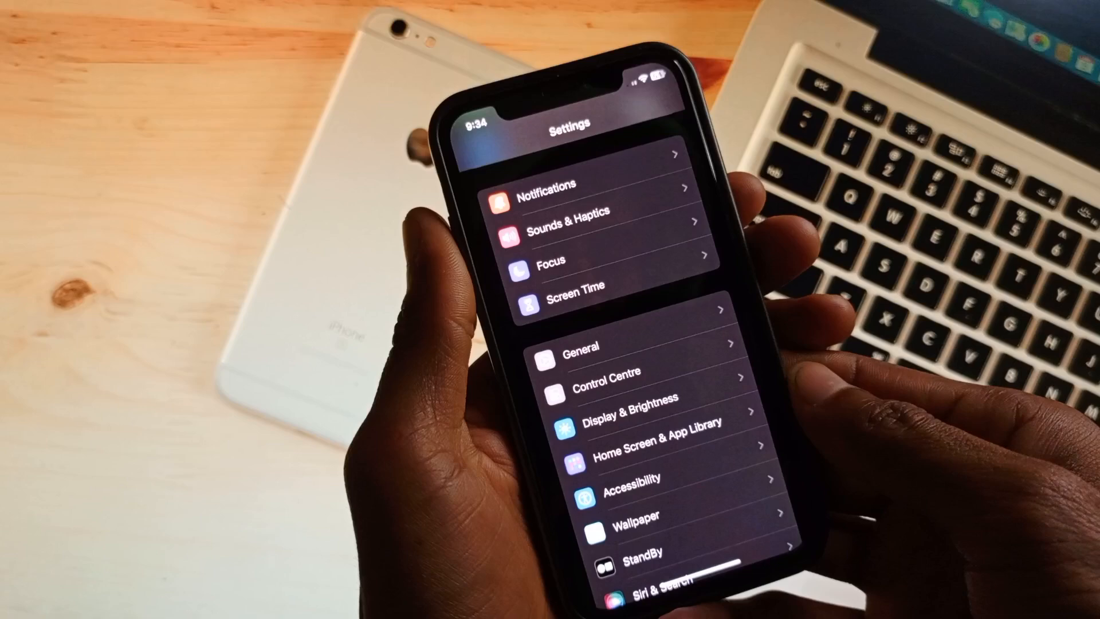
- From the Apple ID Sign-In & Security page start Change Password, then go to the Home Screen
scroll("down", 3)
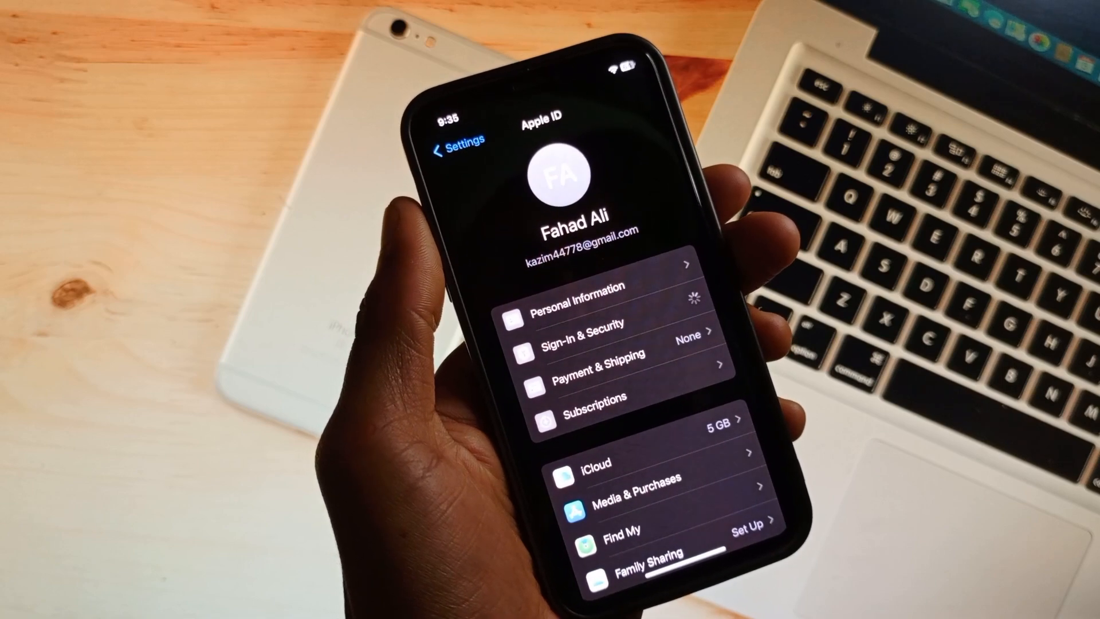
left_click(595, 334)
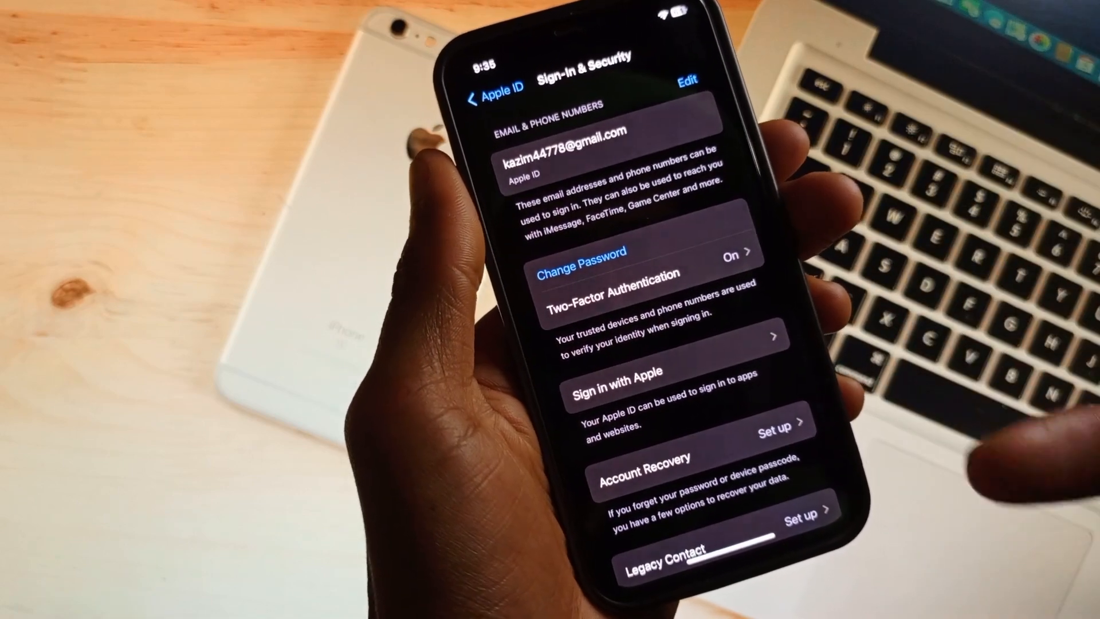
left_click(579, 256)
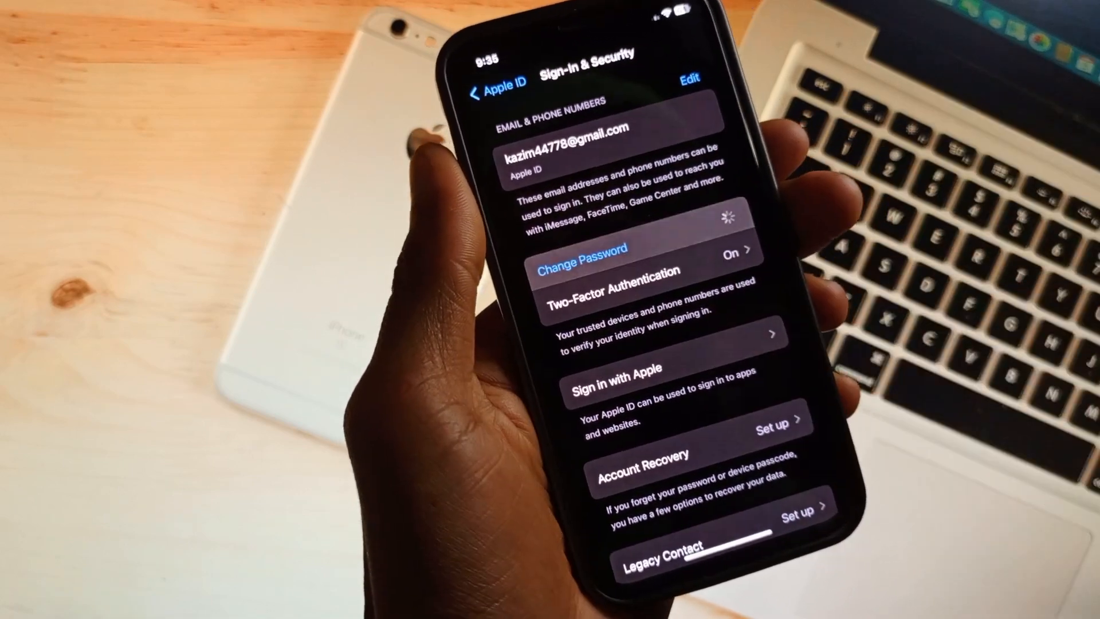
left_click(580, 251)
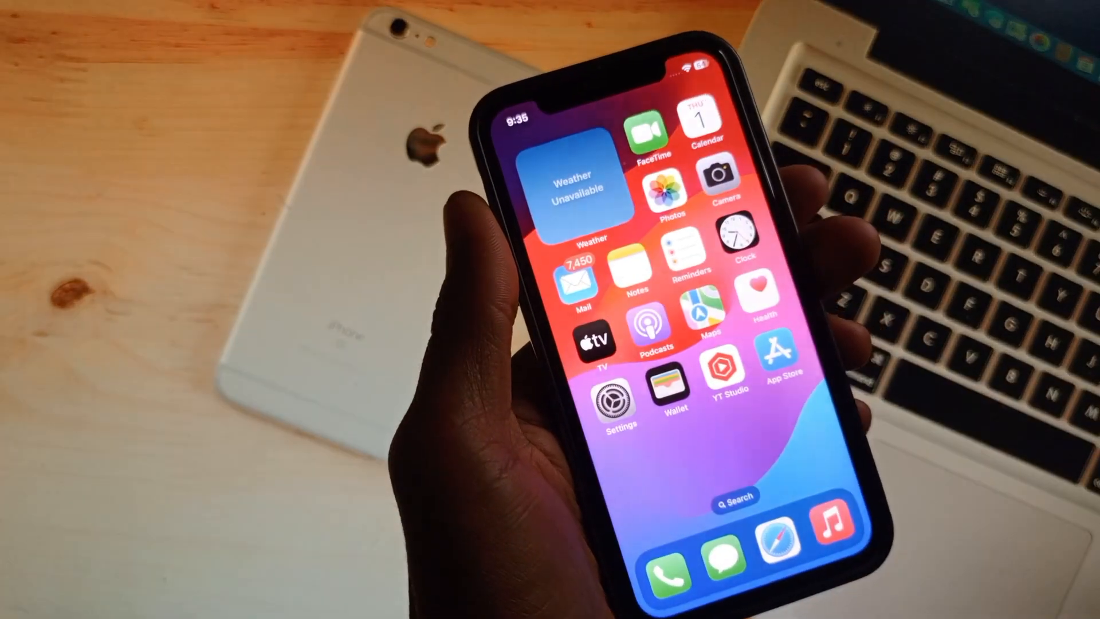
- In the Support app pick this iPhone and a topic to see the Call Apple Support numbers and hours, then close it
scroll("right", 3)
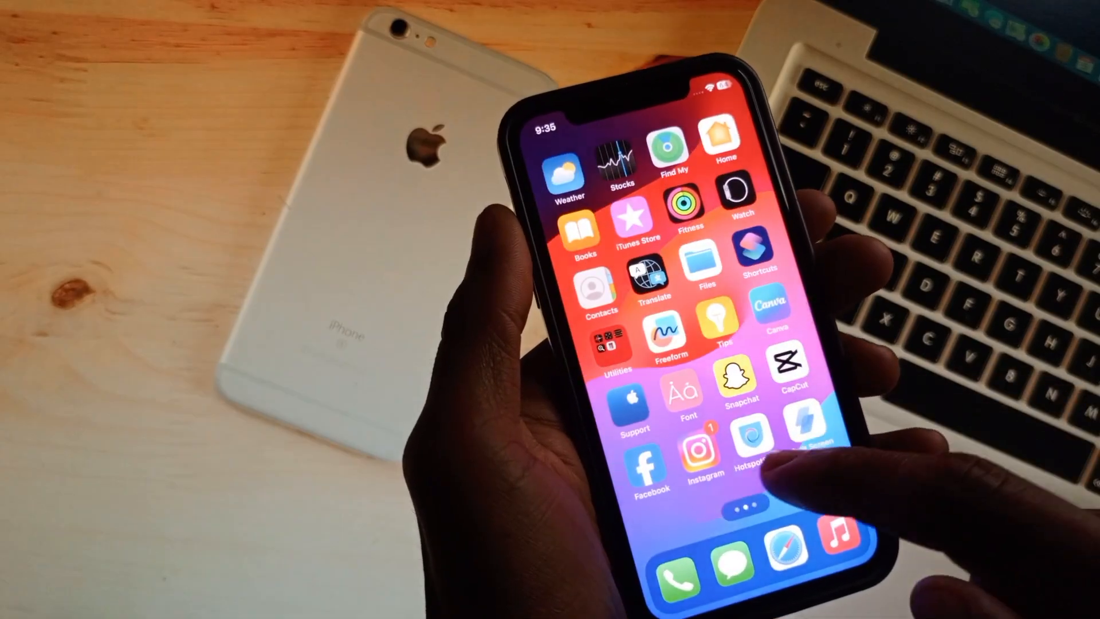
left_click(633, 400)
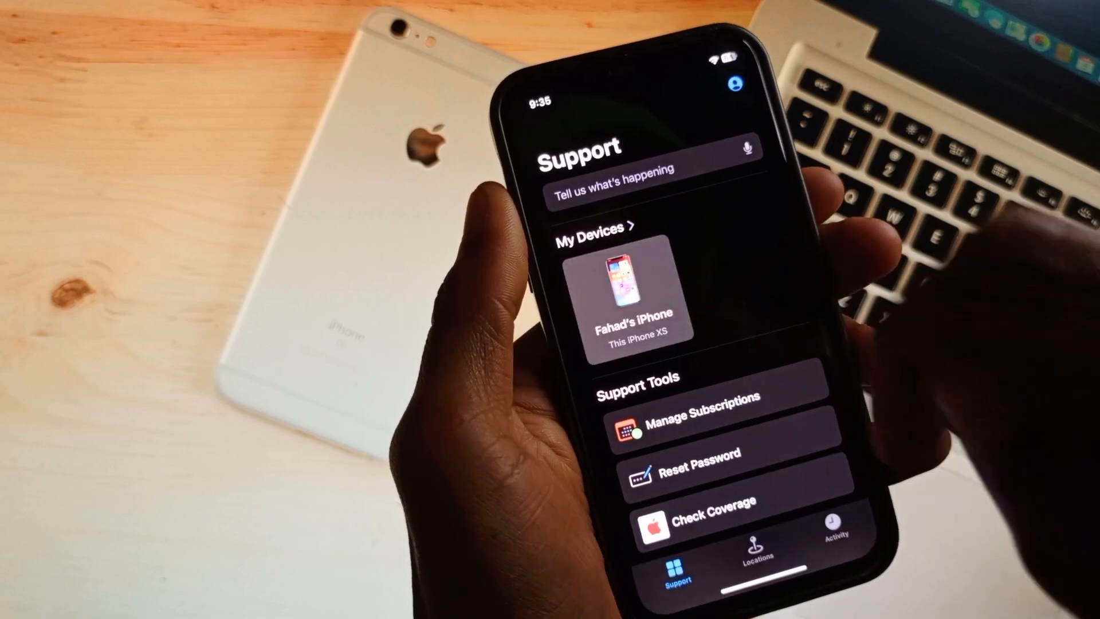
left_click(638, 288)
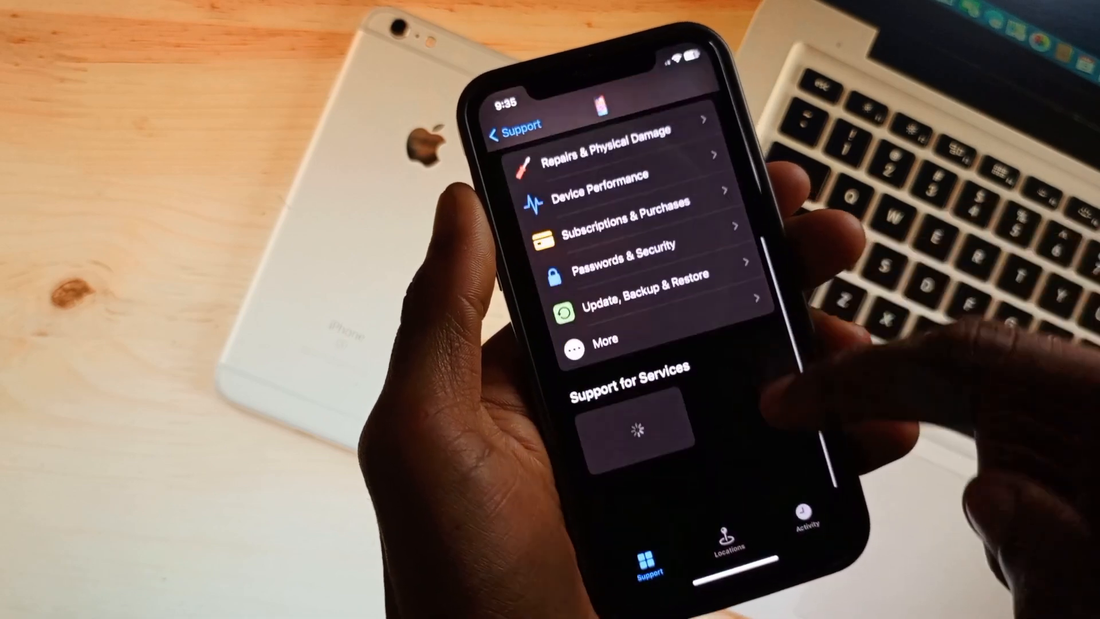
left_click(605, 340)
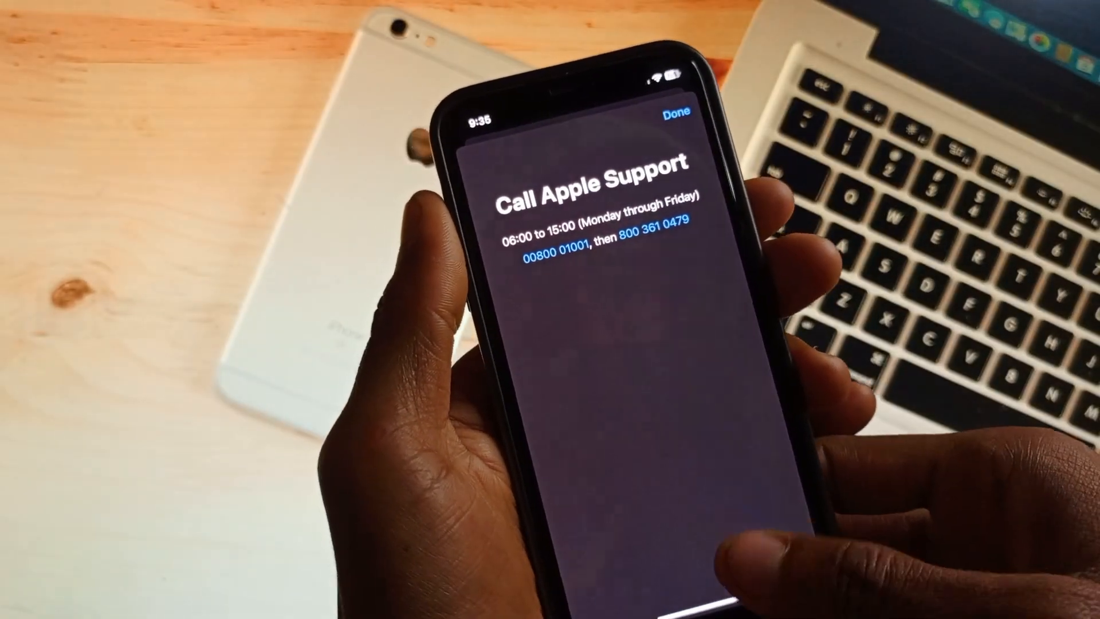
left_click(677, 111)
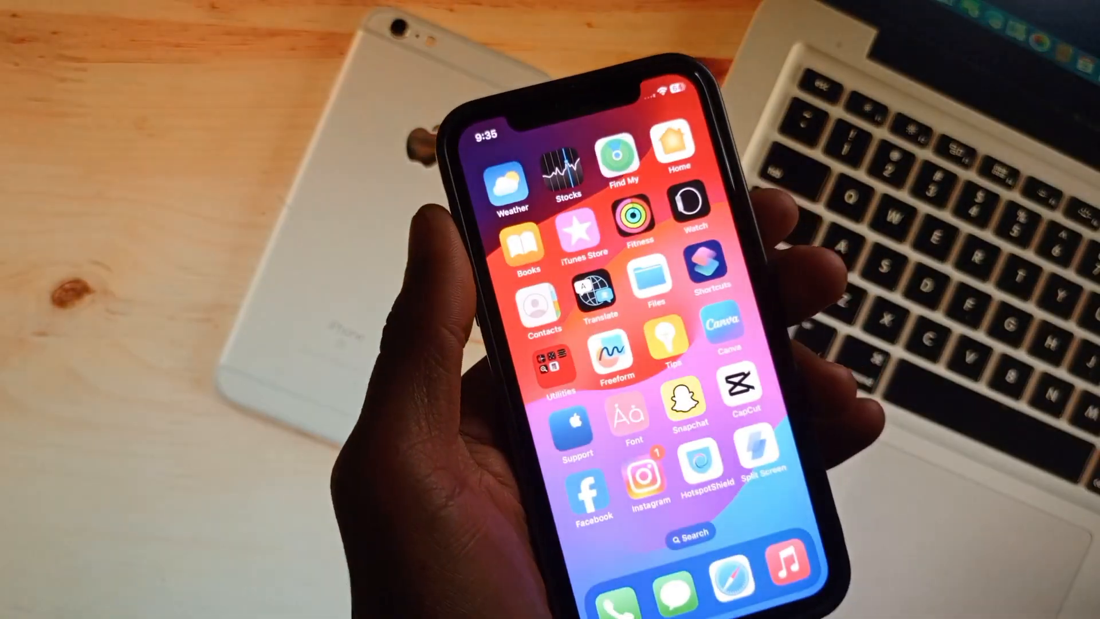